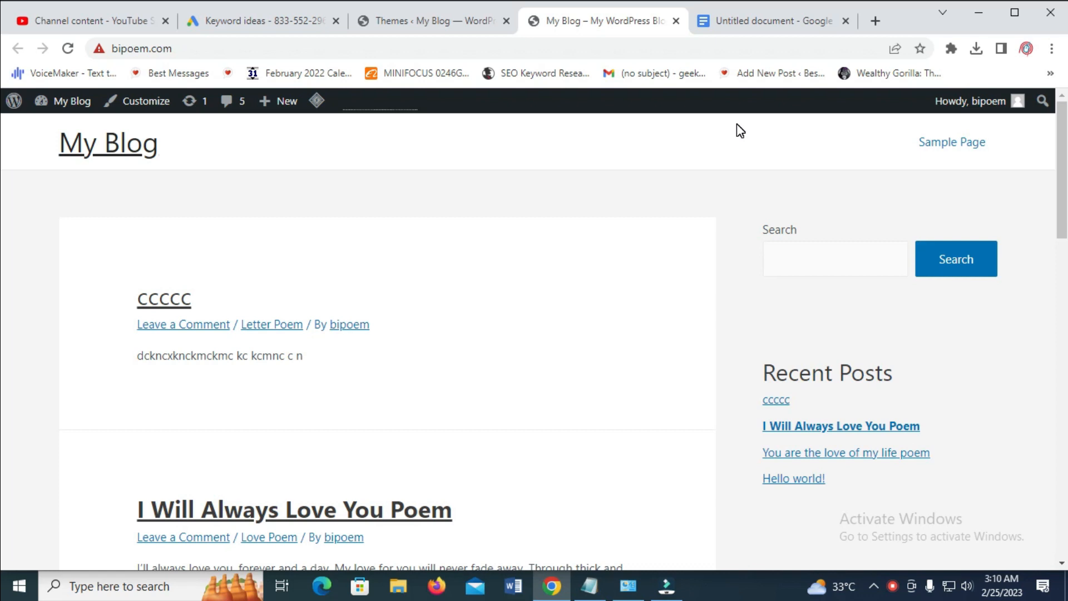
- Scroll the bipoem.com front page down to the Hello world! post and footer
{"action": "scroll", "scroll_direction": "down", "scroll_amount": 3}
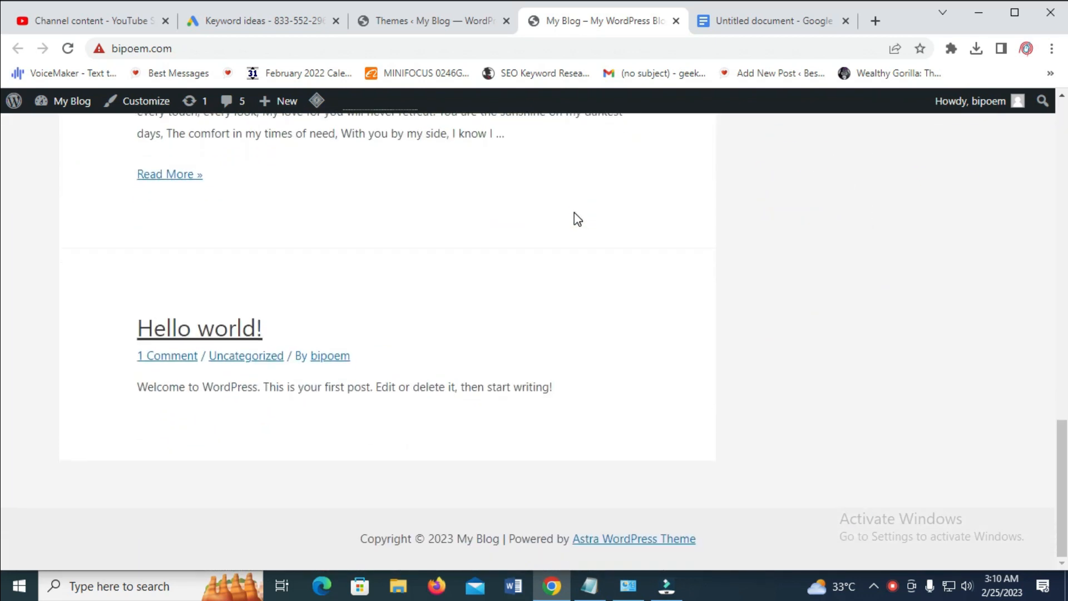
{"action": "mouse_move", "coordinate": [187, 299]}
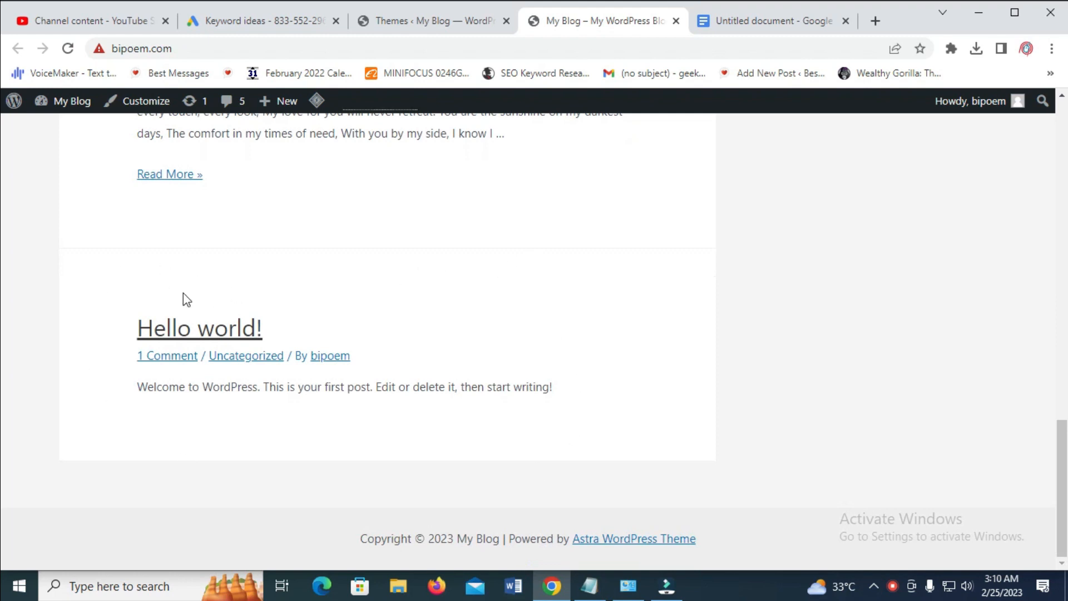
{"action": "mouse_move", "coordinate": [100, 313]}
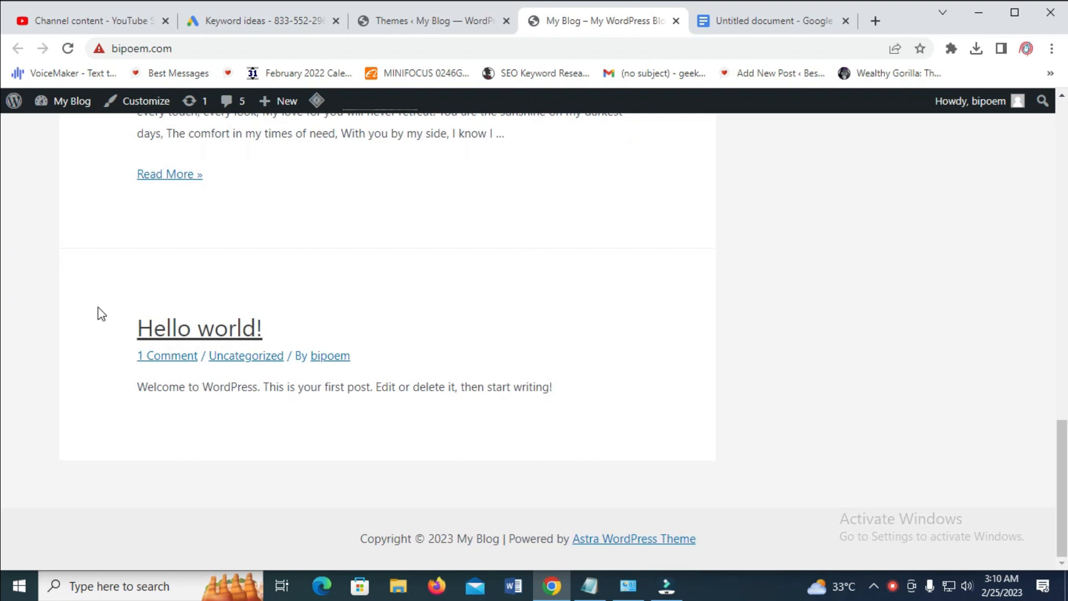
- Switch to the admin Themes tab, then go to the Dashboard
{"action": "left_click", "coordinate": [429, 20]}
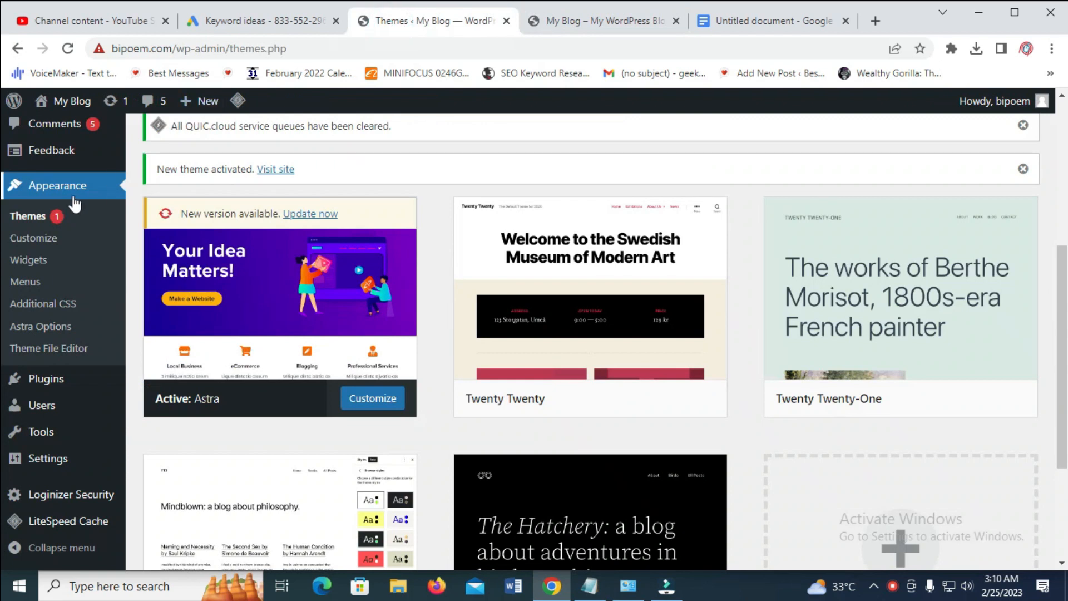
{"action": "left_click", "coordinate": [55, 136]}
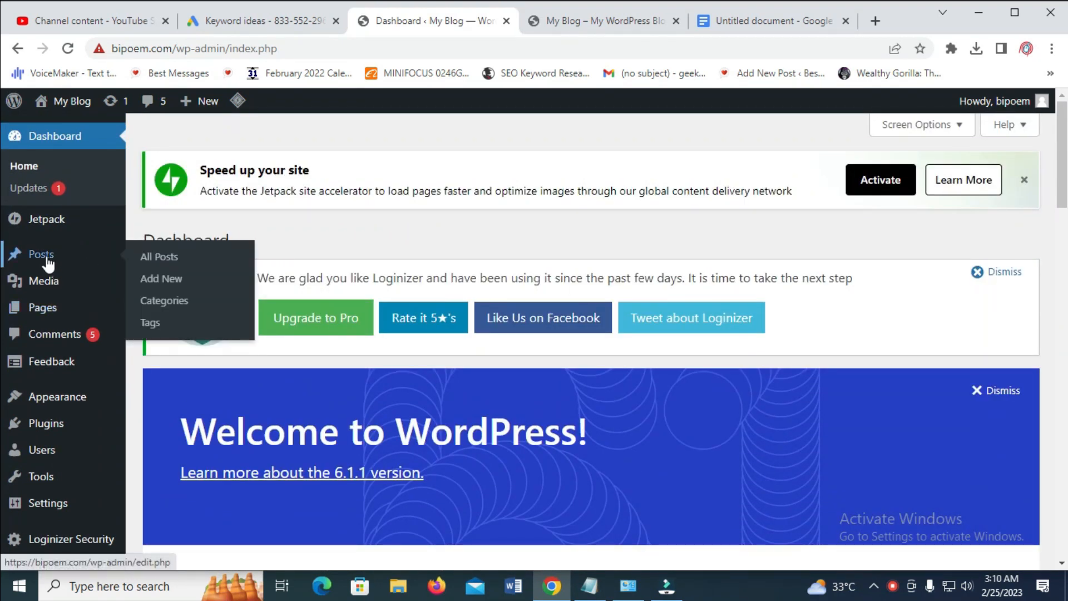
- Open All Posts and trash the Hello world! post
{"action": "left_click", "coordinate": [158, 258]}
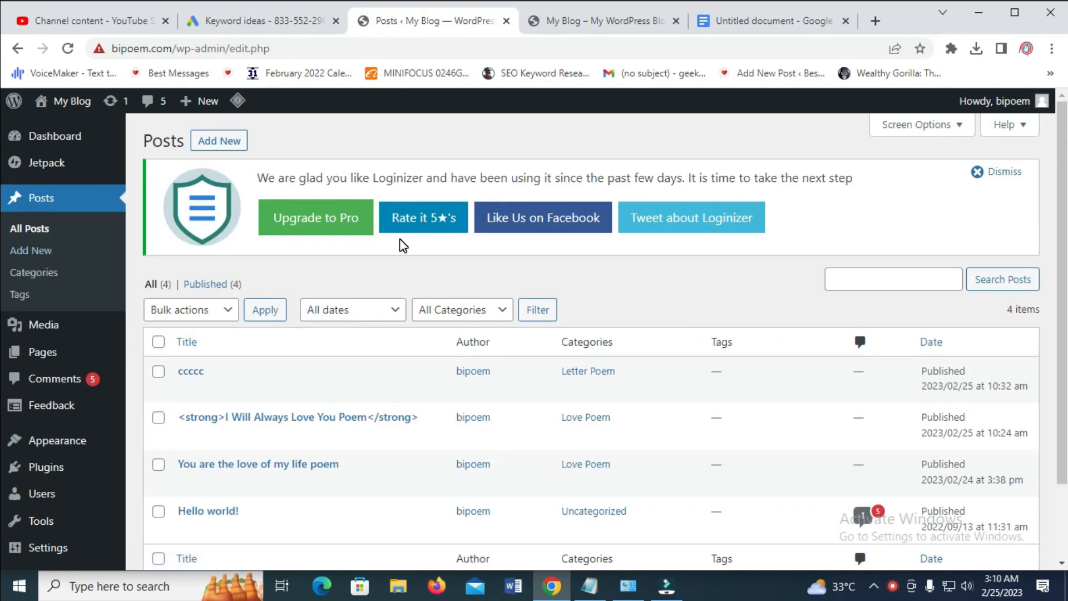
{"action": "mouse_move", "coordinate": [407, 264]}
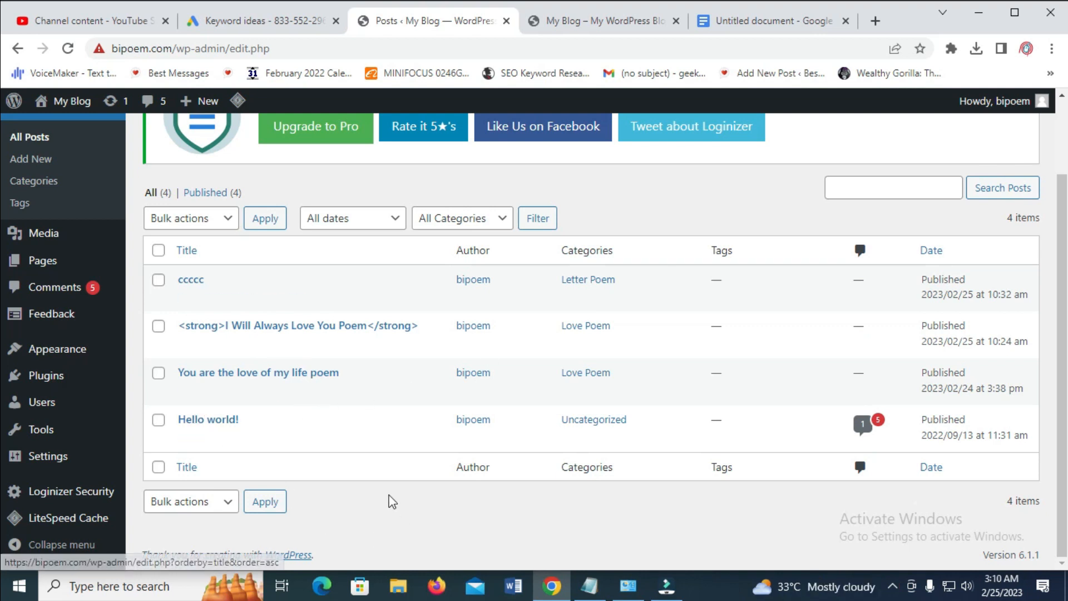
{"action": "mouse_move", "coordinate": [208, 419]}
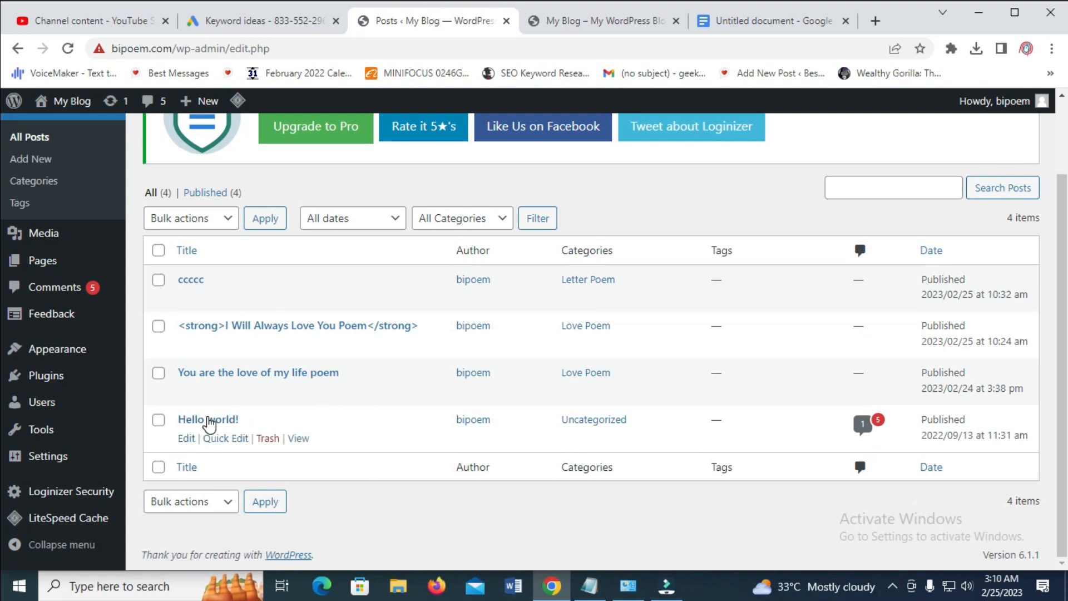
{"action": "mouse_move", "coordinate": [226, 443]}
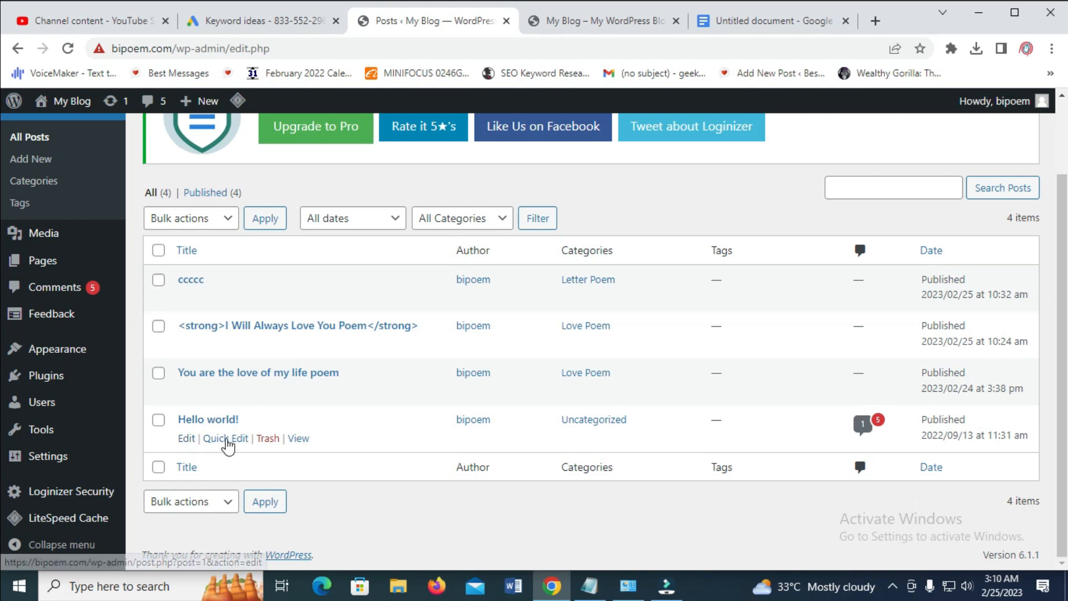
{"action": "left_click", "coordinate": [267, 438]}
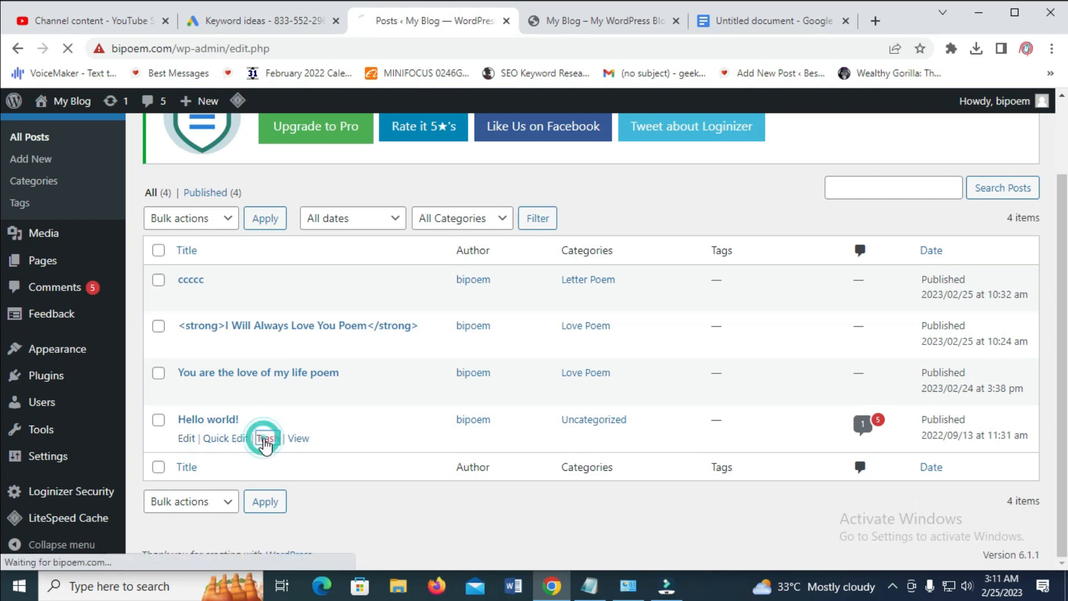
- Review the posts list showing Published (3) and Trash (1)
{"action": "left_click", "coordinate": [265, 438]}
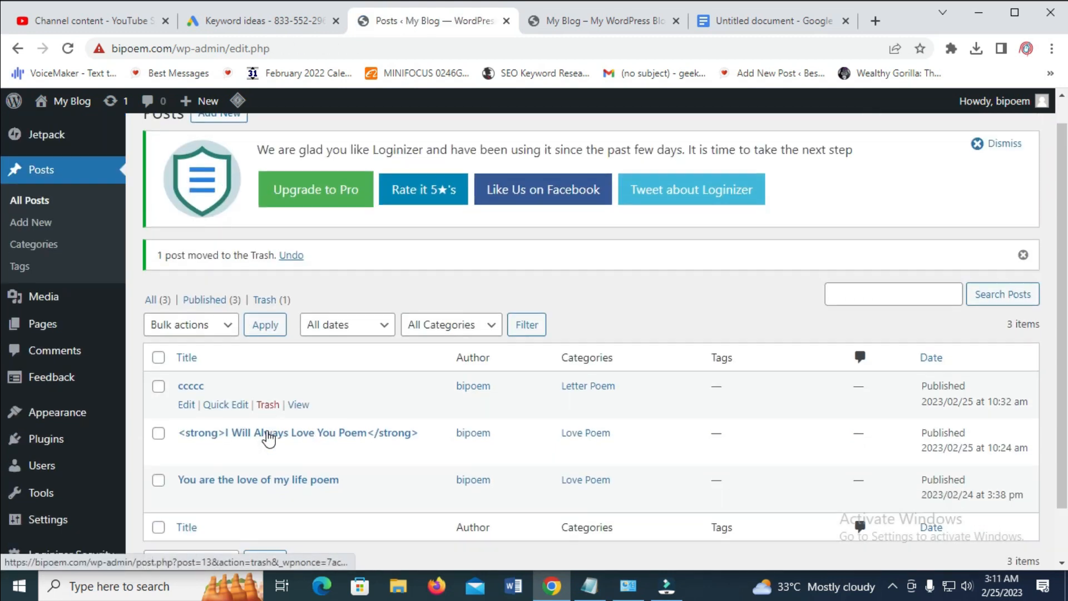
{"action": "scroll", "scroll_direction": "down", "scroll_amount": 3}
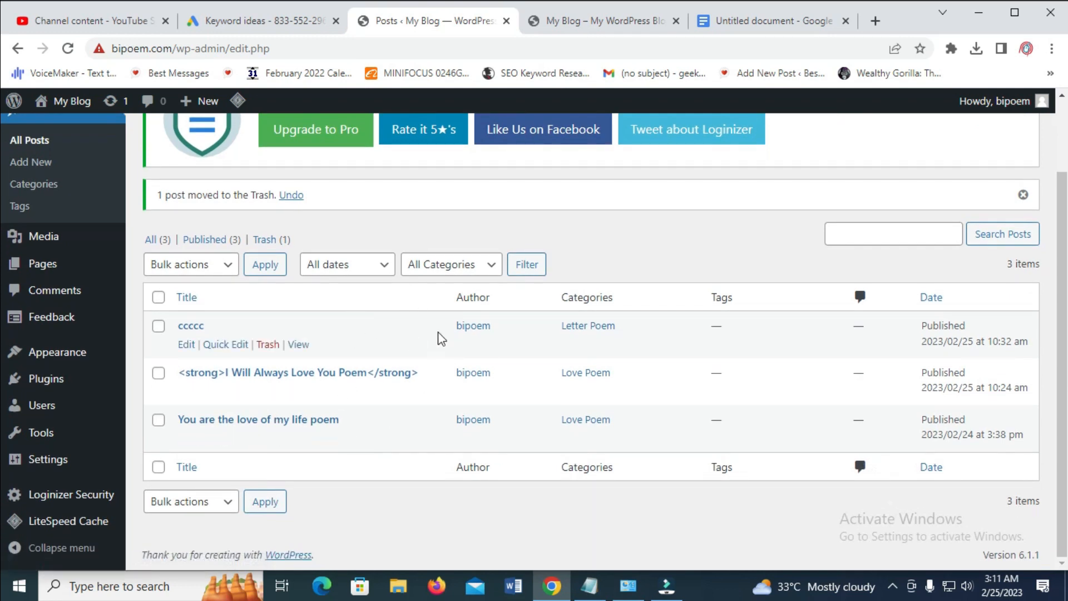
{"action": "mouse_move", "coordinate": [455, 355]}
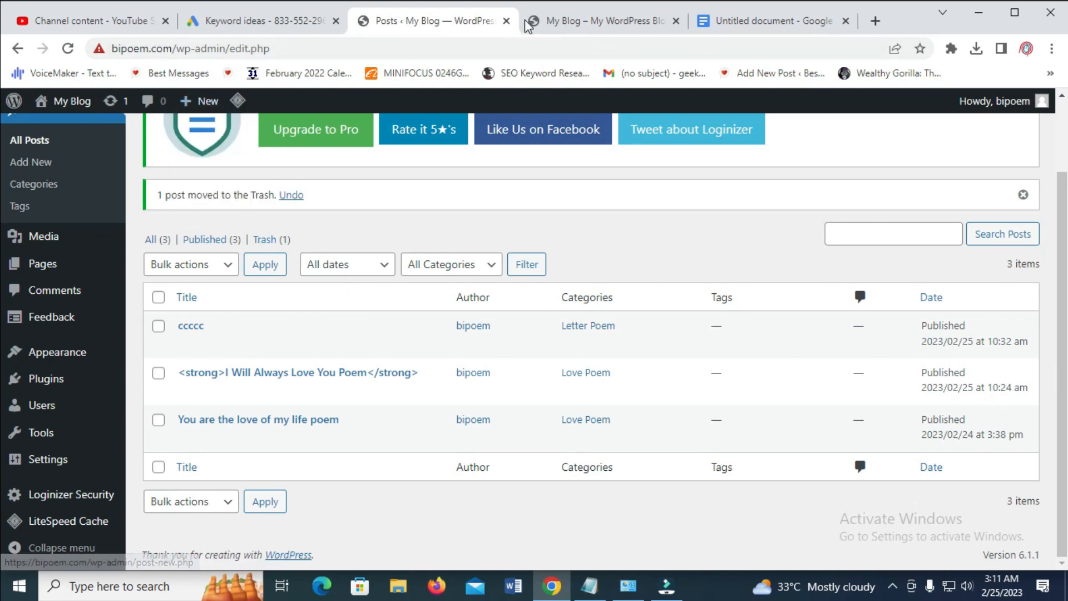
- Reload the bipoem.com front page and scroll to confirm Hello world! is gone
{"action": "left_click", "coordinate": [602, 20]}
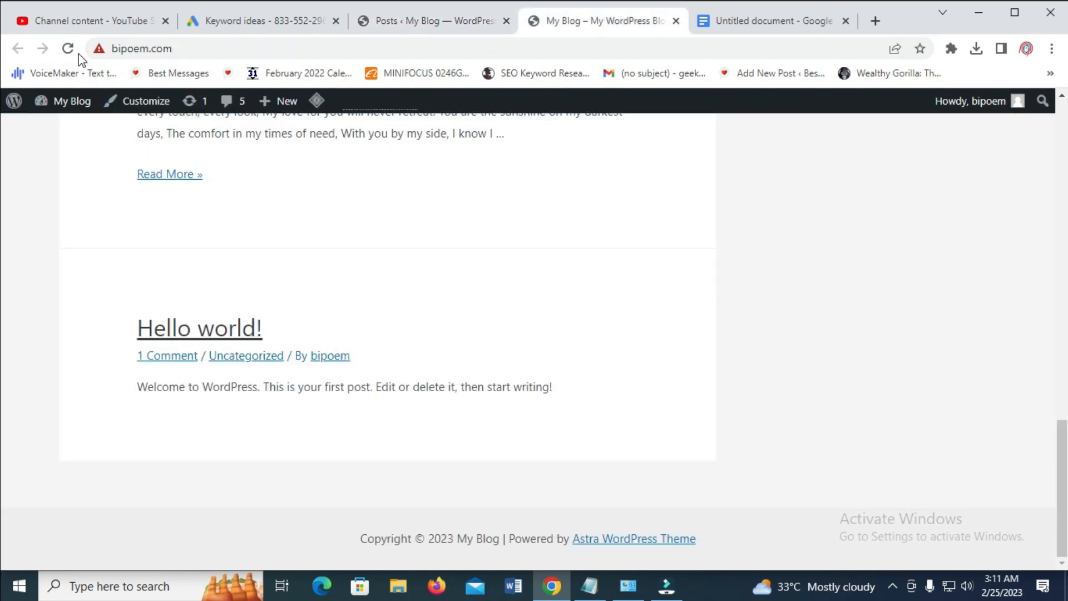
{"action": "left_click", "coordinate": [68, 48]}
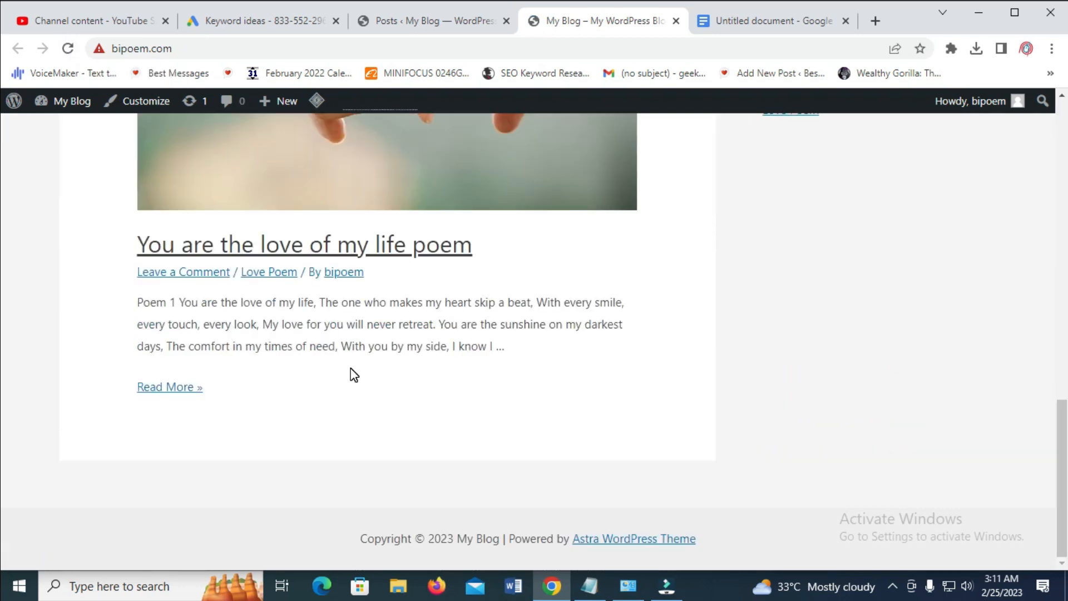
{"action": "scroll", "scroll_direction": "up", "scroll_amount": 3}
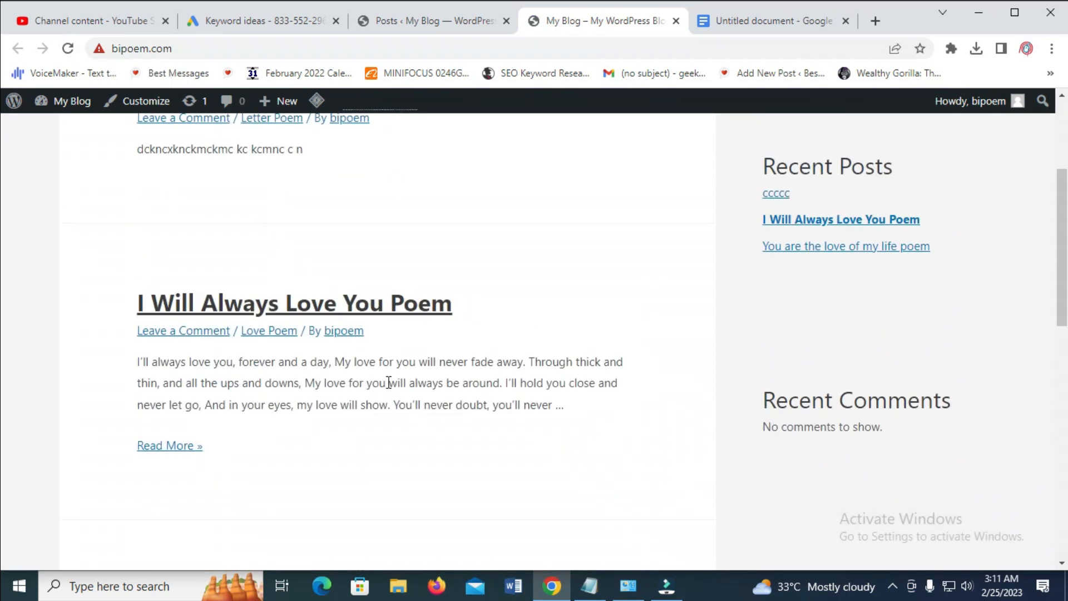
{"action": "scroll", "scroll_direction": "down", "scroll_amount": 3}
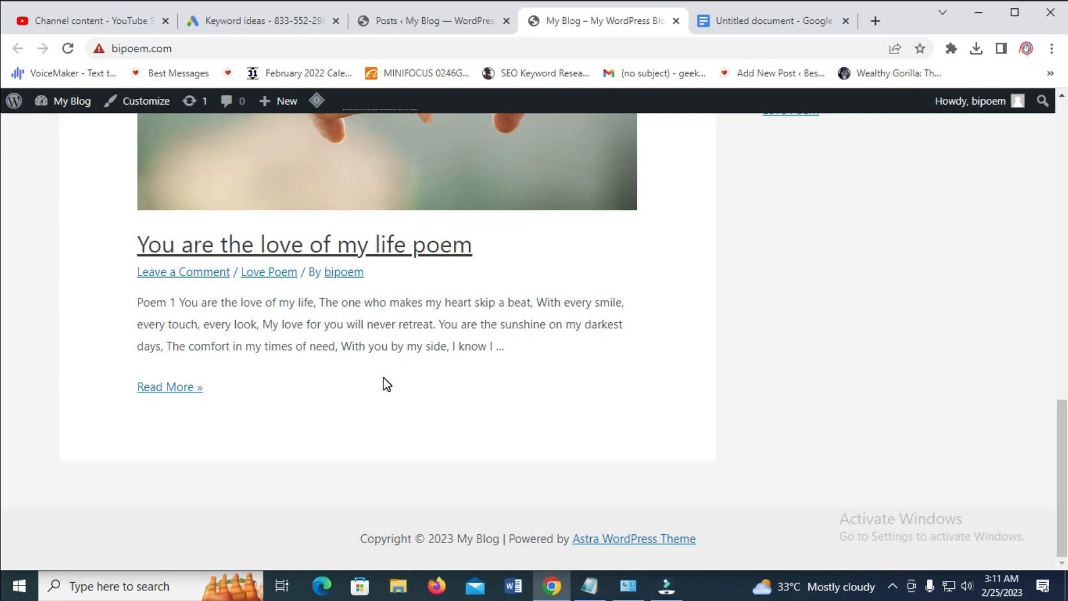
{"action": "mouse_move", "coordinate": [584, 396]}
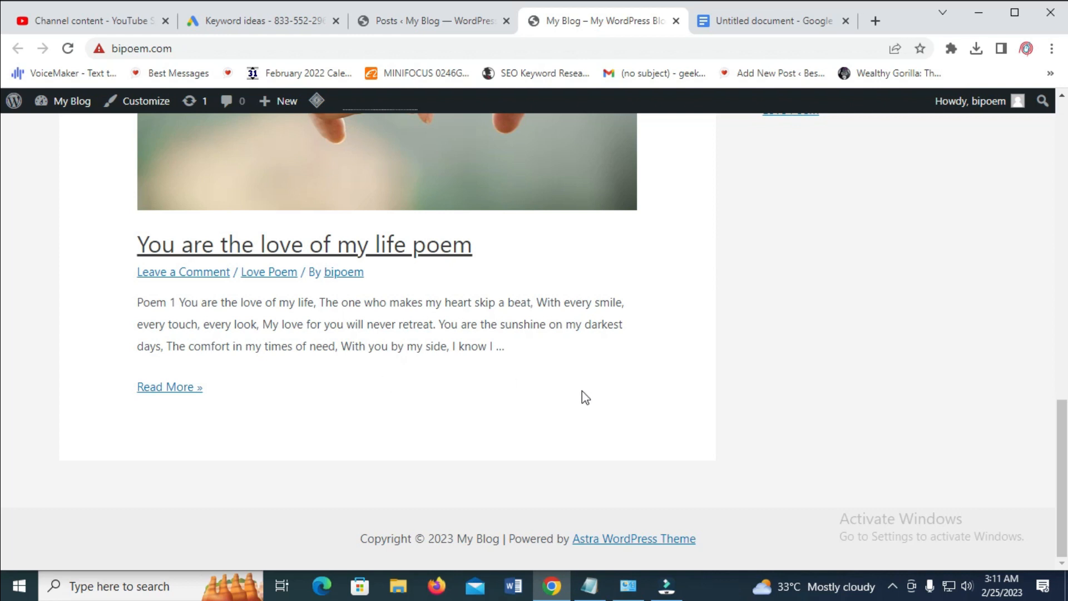